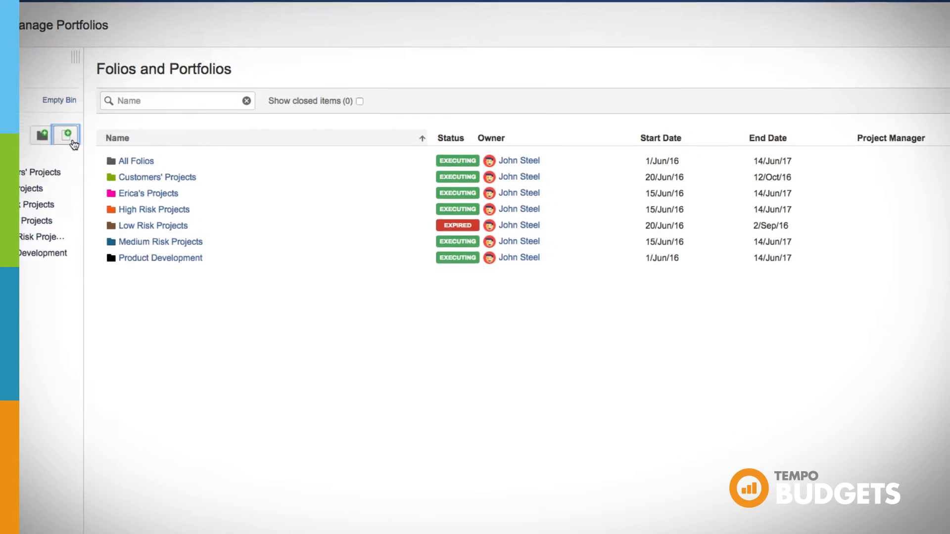
Create a folio from the Sample Folio option and open the resulting Top Secret overview.
left_click(65, 134)
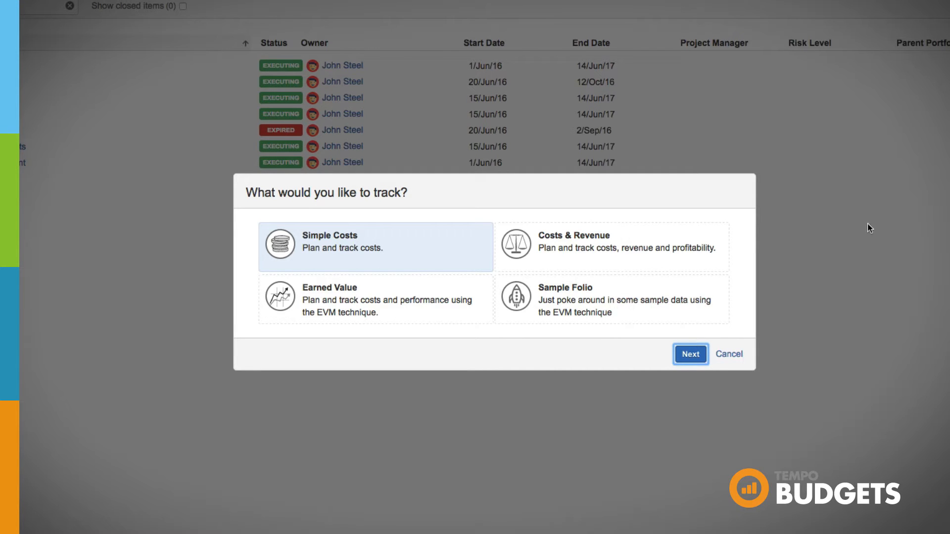
left_click(690, 354)
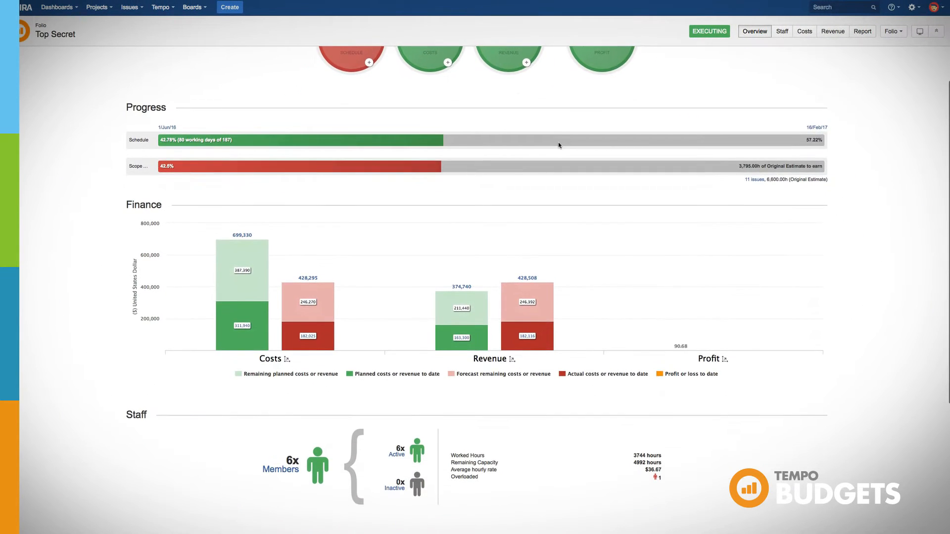
Scroll the Top Secret overview and switch to the Costs page showing 39% under budget.
scroll("down", 3)
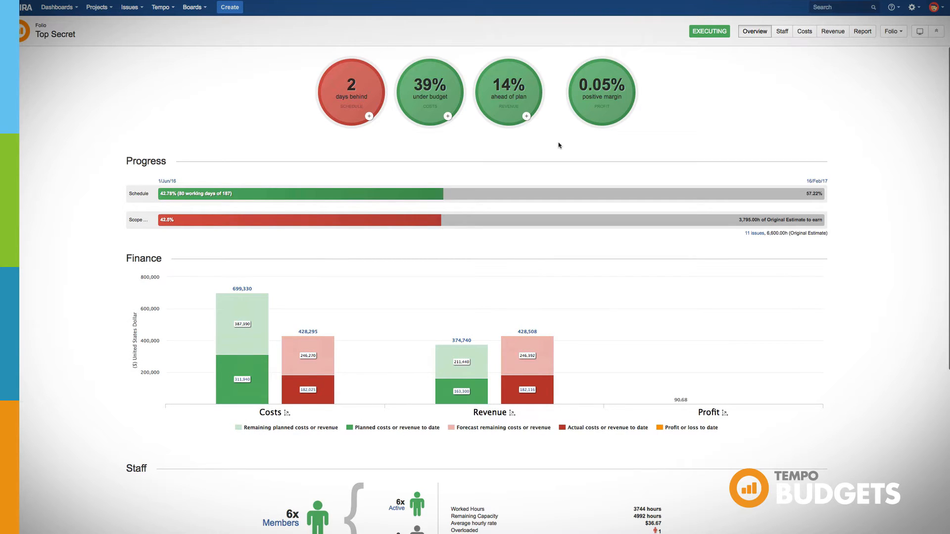
mouse_move(805, 31)
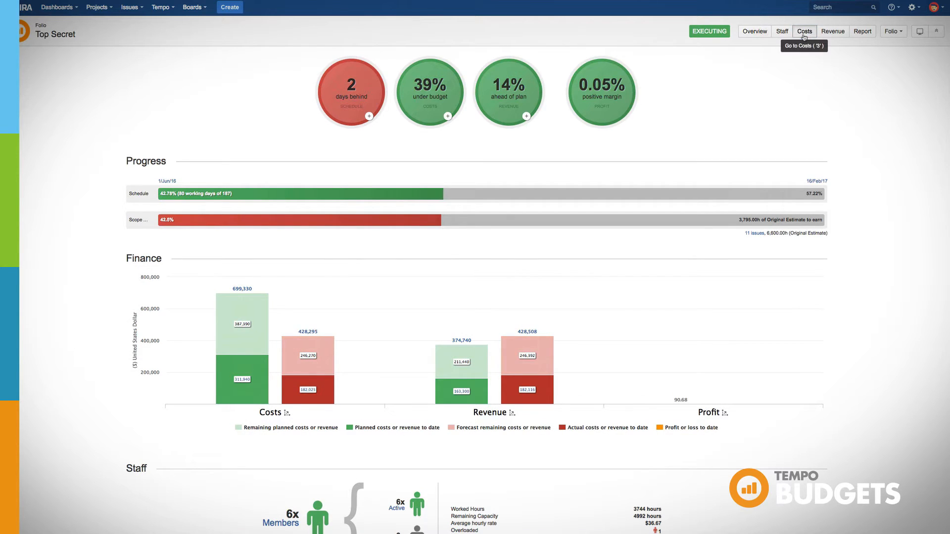
left_click(804, 31)
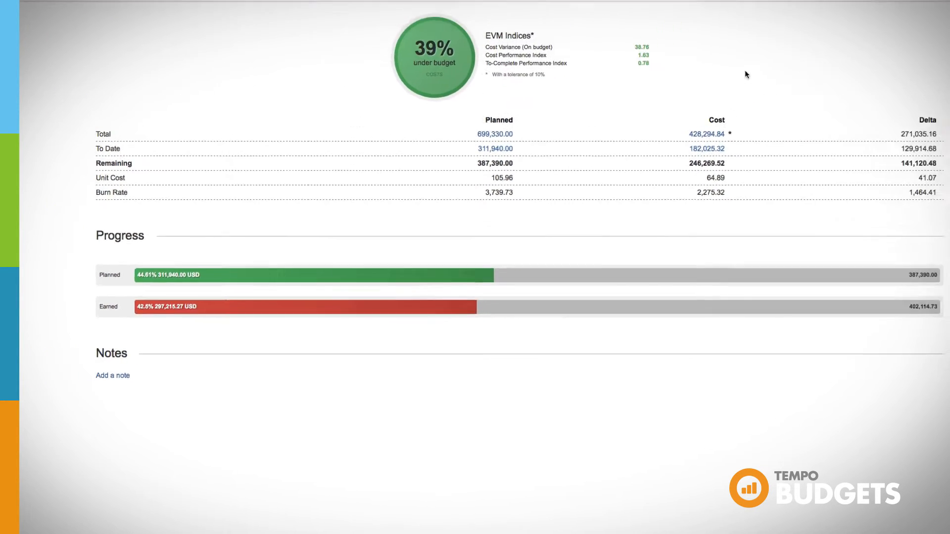
Check the Earned Value Management settings under Folio > Configure, then return to Overview.
left_click(833, 63)
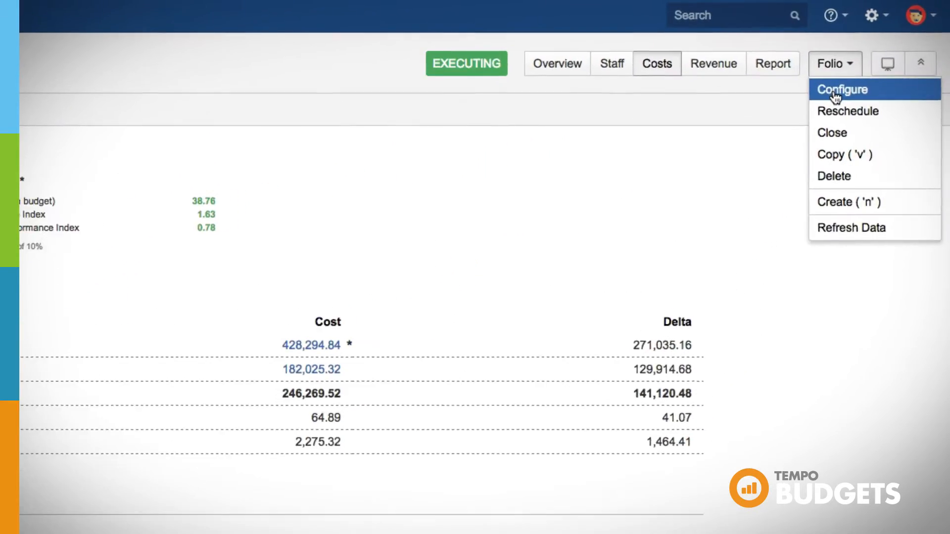
left_click(842, 90)
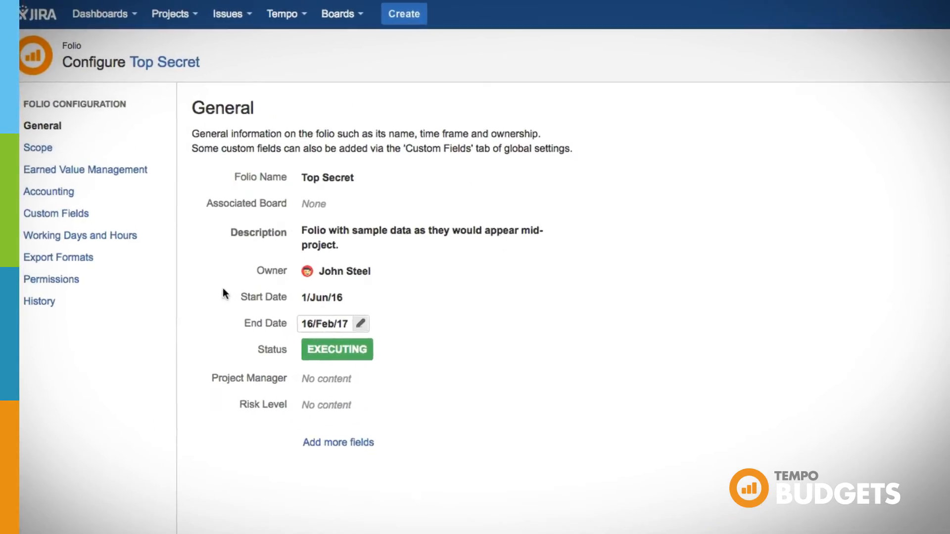
left_click(85, 170)
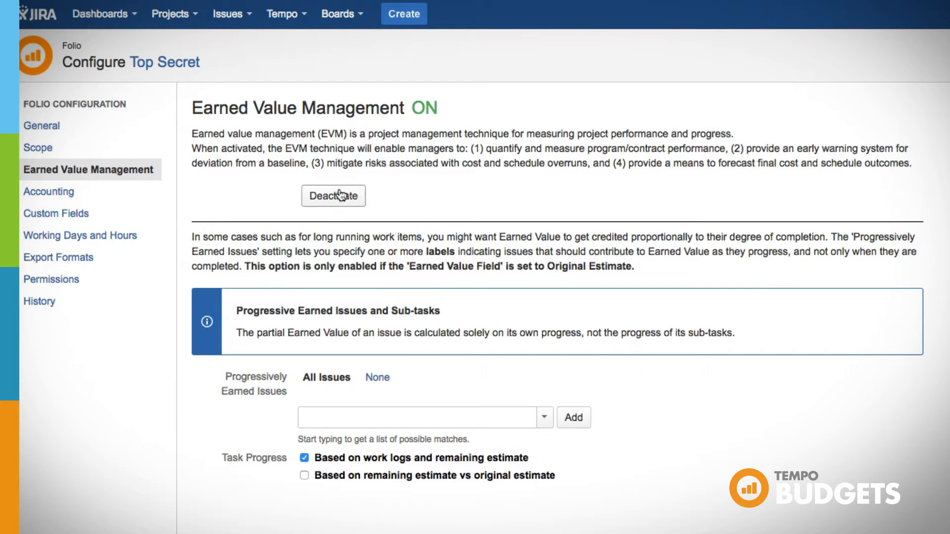
left_click(333, 196)
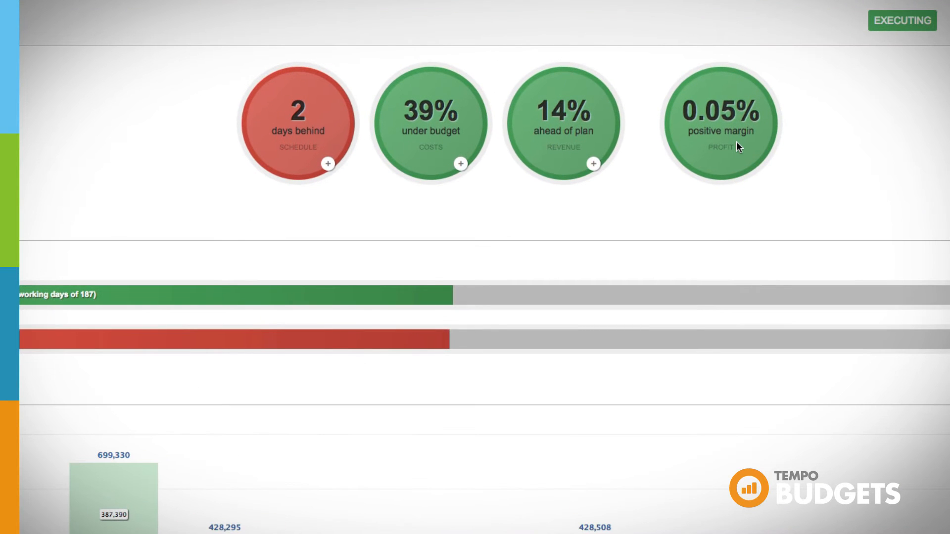
Scroll through the overview's progress, finance and staff sections.
scroll("down", 3)
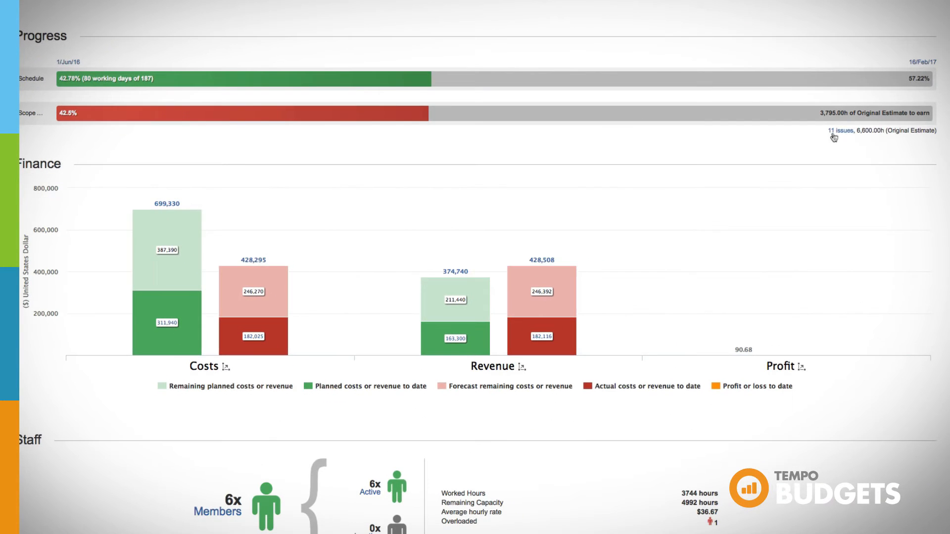
scroll("down", 3)
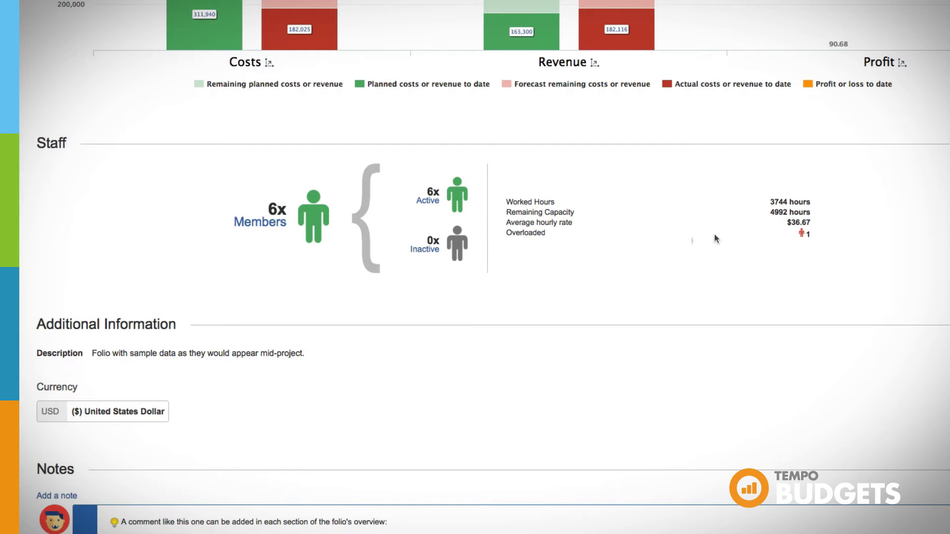
scroll("up", 3)
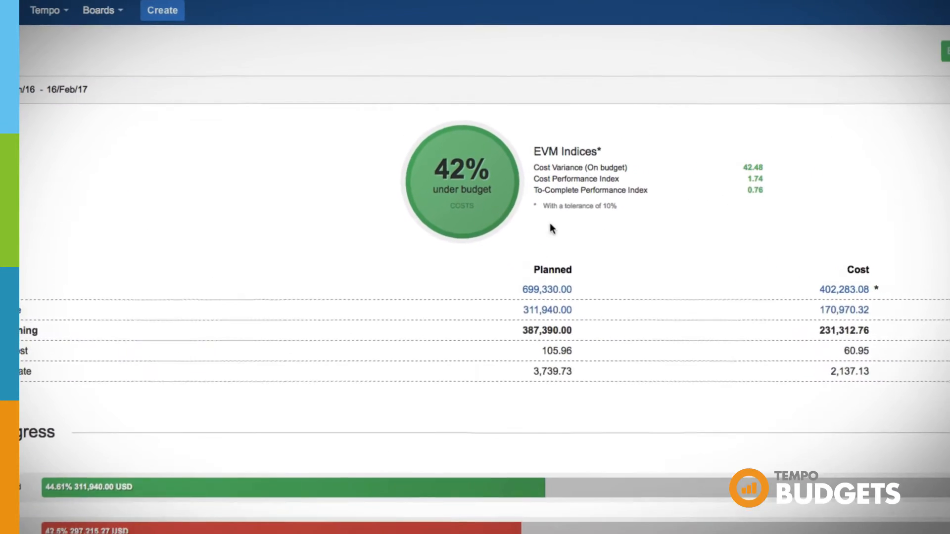
View the planned costs breakdown and the first designer's cost details.
scroll("down", 3)
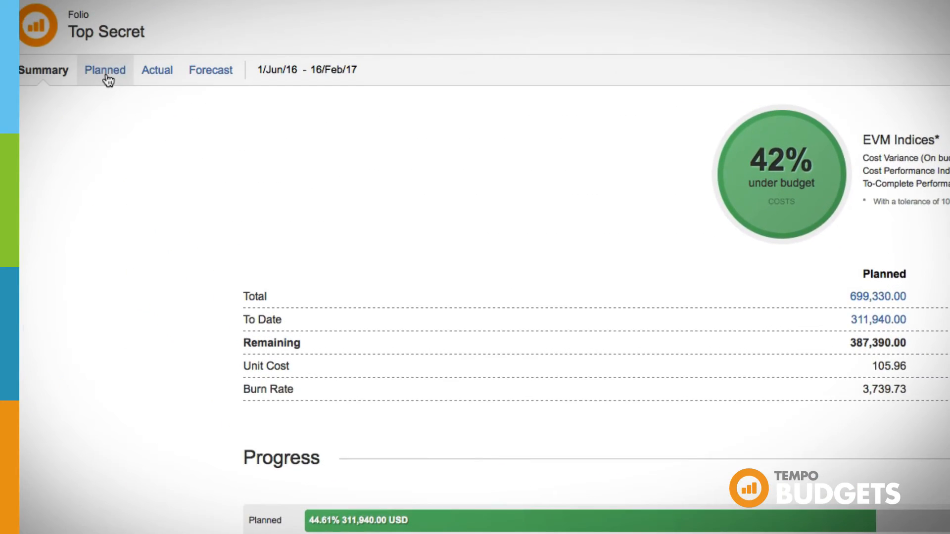
left_click(105, 70)
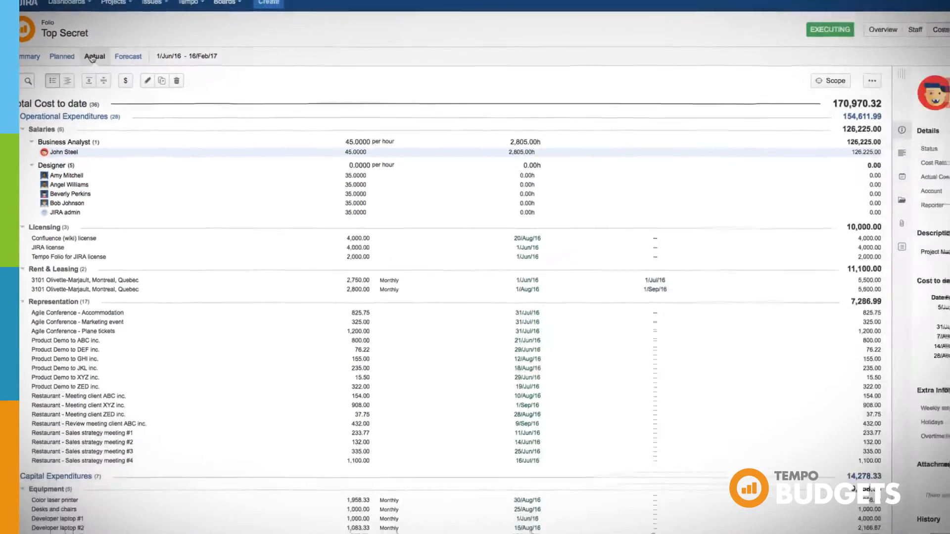
left_click(60, 175)
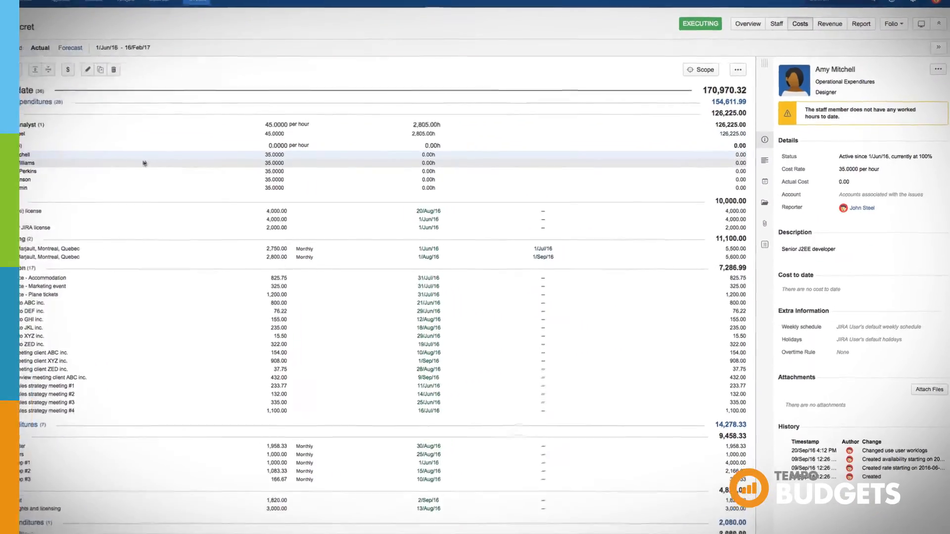
Show the cost forecast chart, then move to the Revenue page (14% ahead, 6.12% margin).
scroll("down", 3)
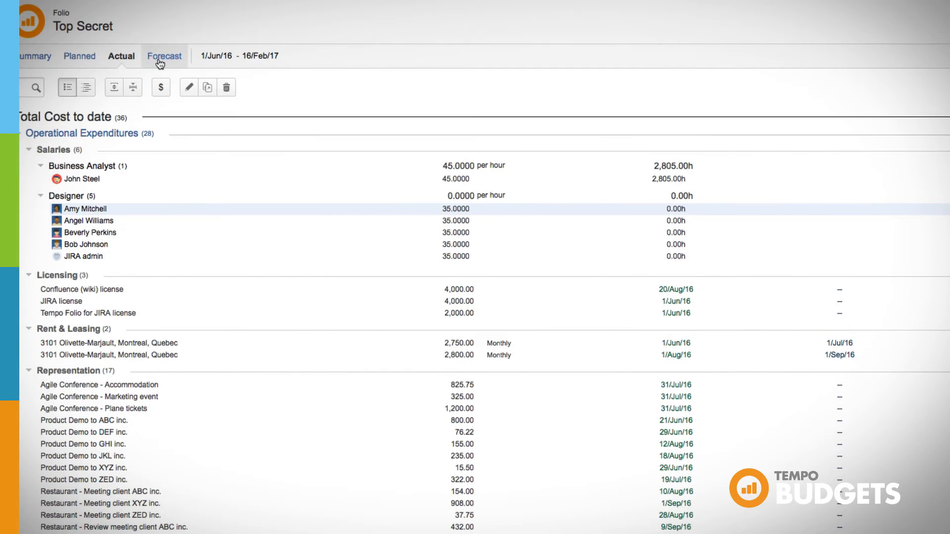
left_click(163, 56)
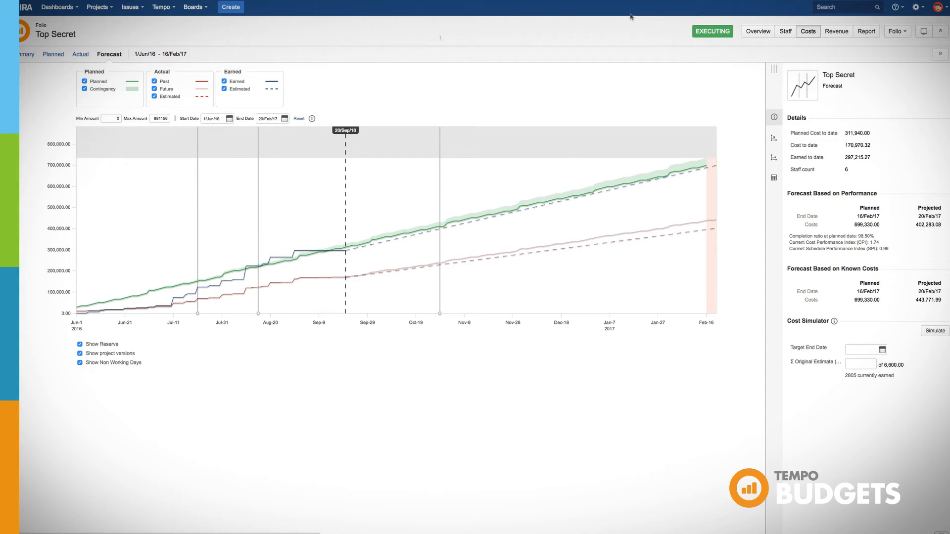
left_click(837, 30)
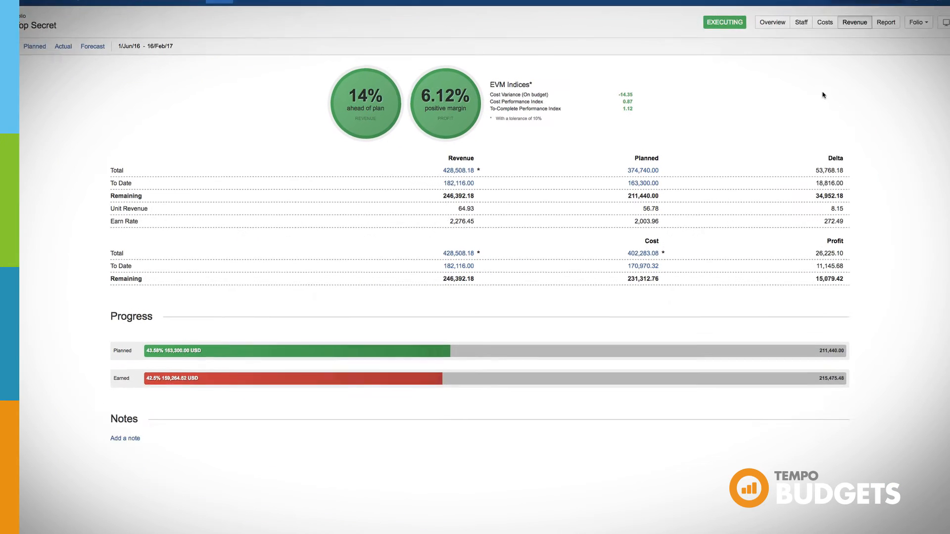
Review the Top Secret folio's actual revenue items to date and forecast revenue figures.
scroll("down", 3)
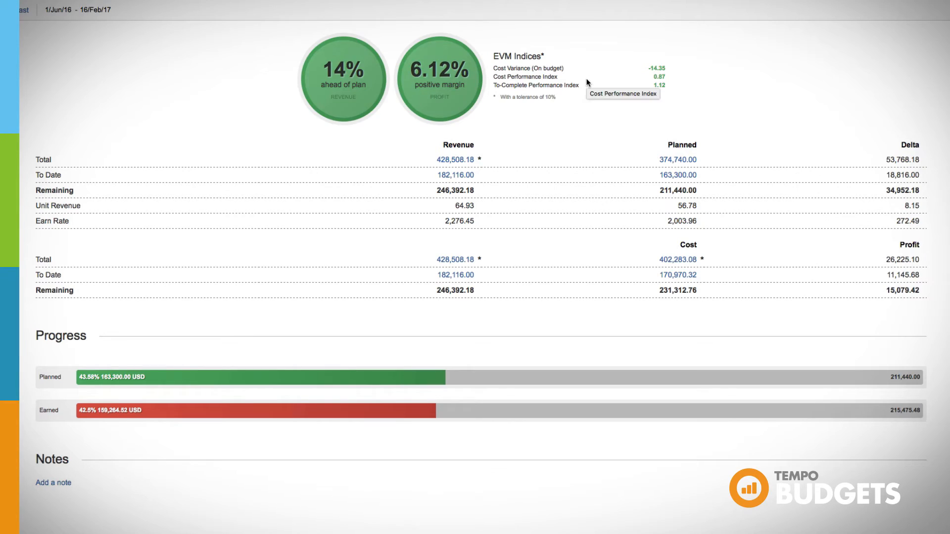
left_click(95, 94)
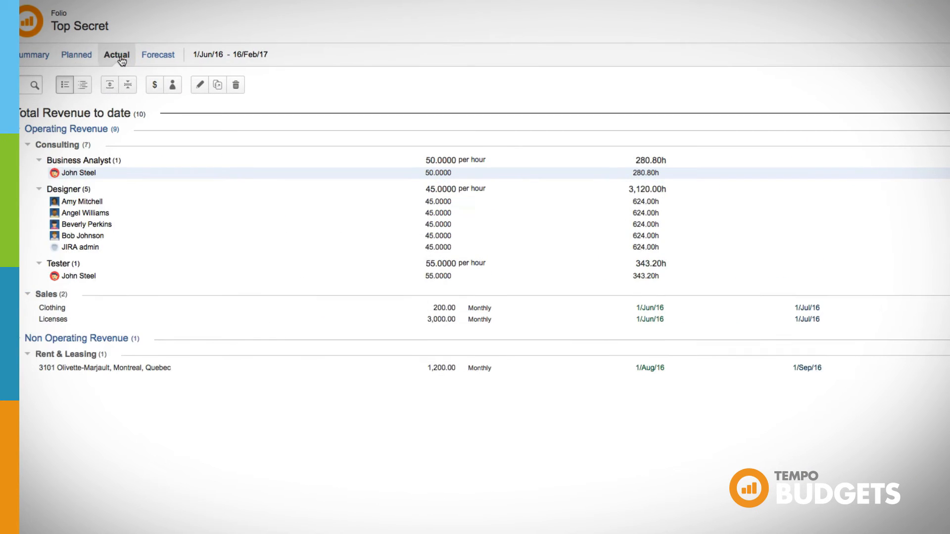
left_click(78, 173)
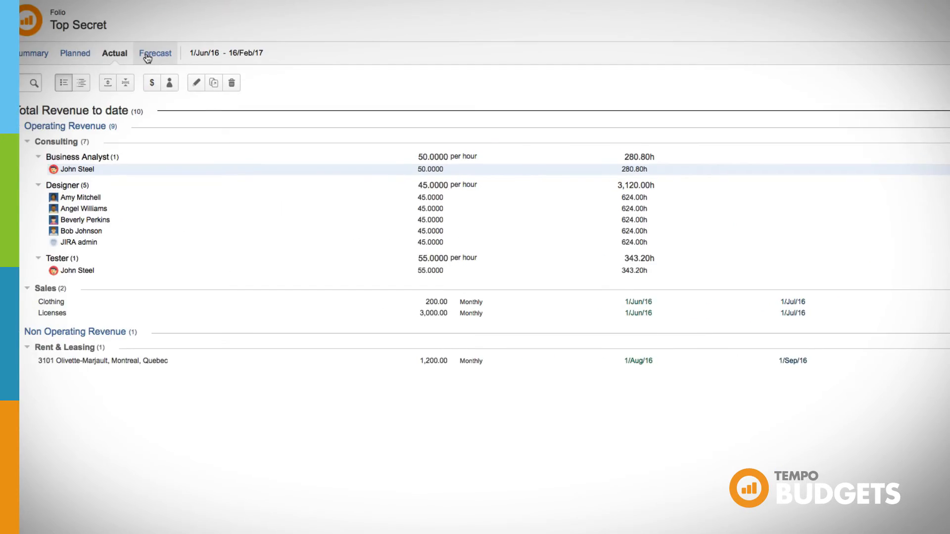
left_click(155, 53)
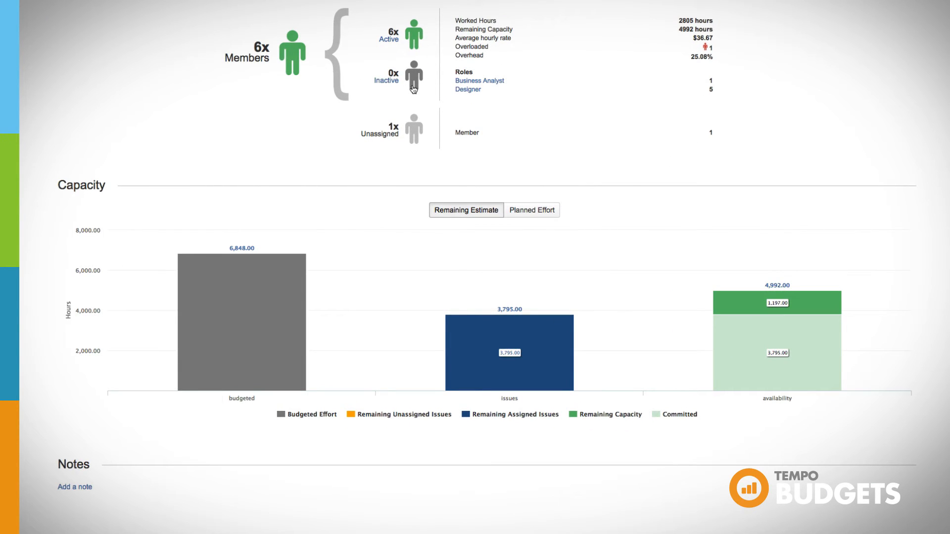
mouse_move(693, 319)
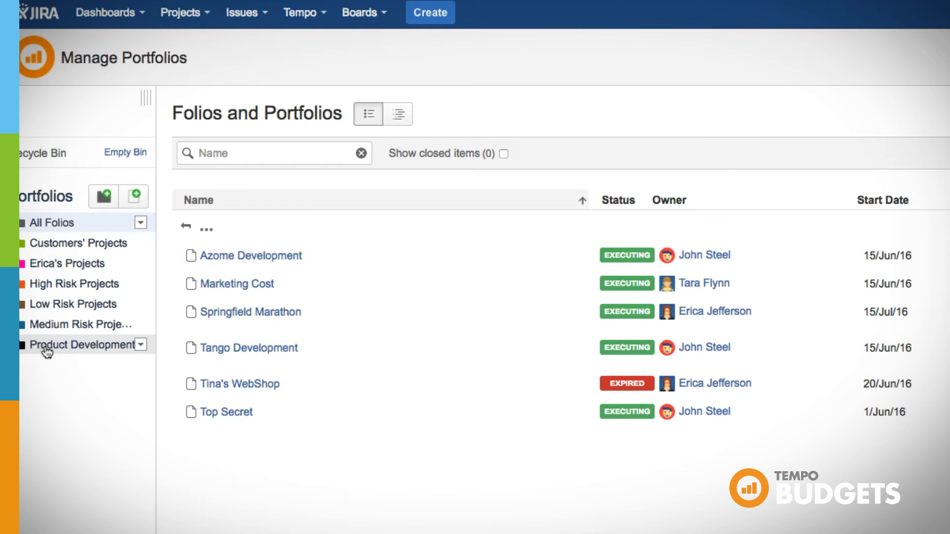
Filter to Product Development folios on a timeline and open Top Secret's summary card.
left_click(83, 345)
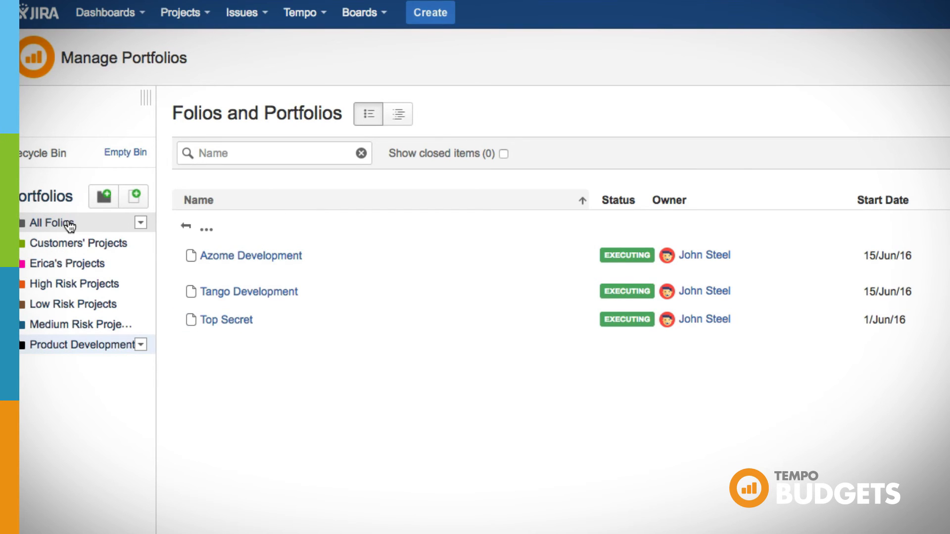
left_click(398, 113)
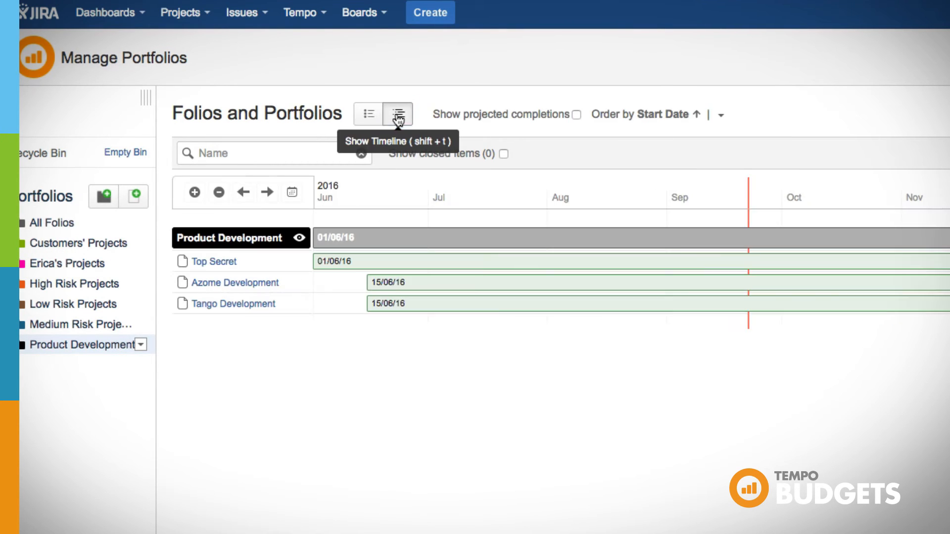
left_click(527, 261)
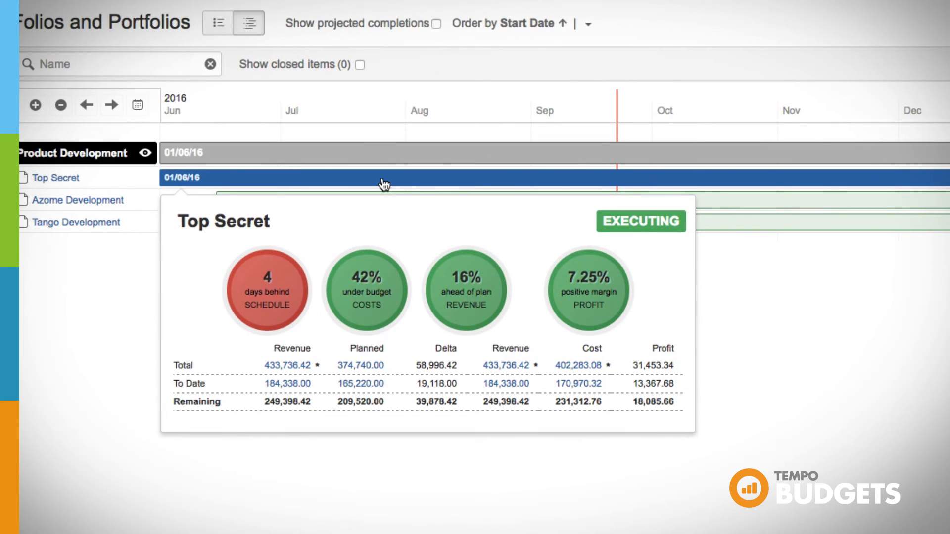
mouse_move(94, 157)
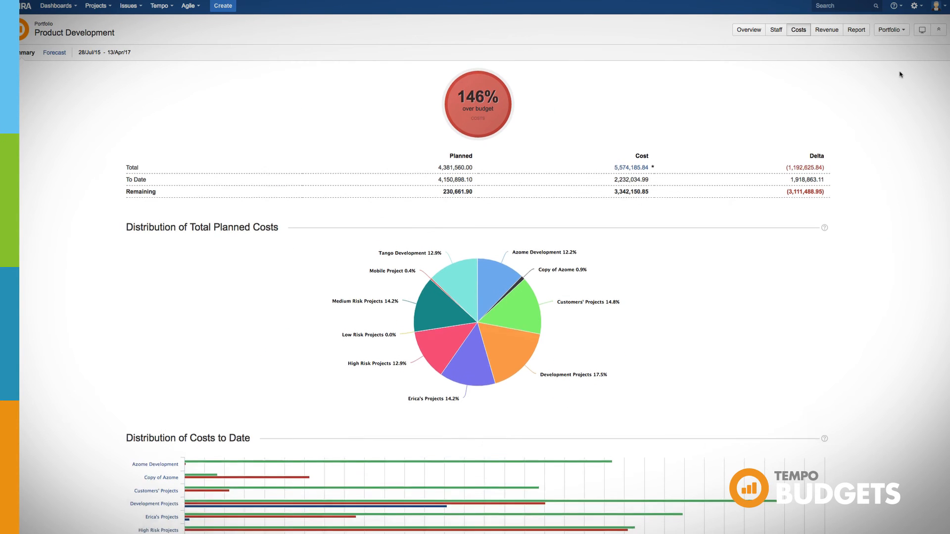
Scroll the cost distribution charts and list the Steering Committee, Planned Variance and Staff Workload reports.
scroll("down", 3)
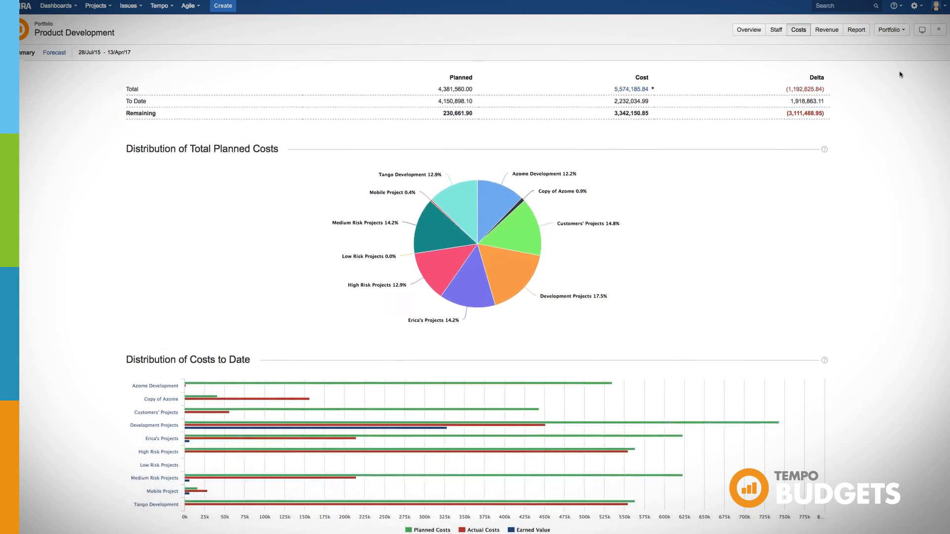
scroll("down", 3)
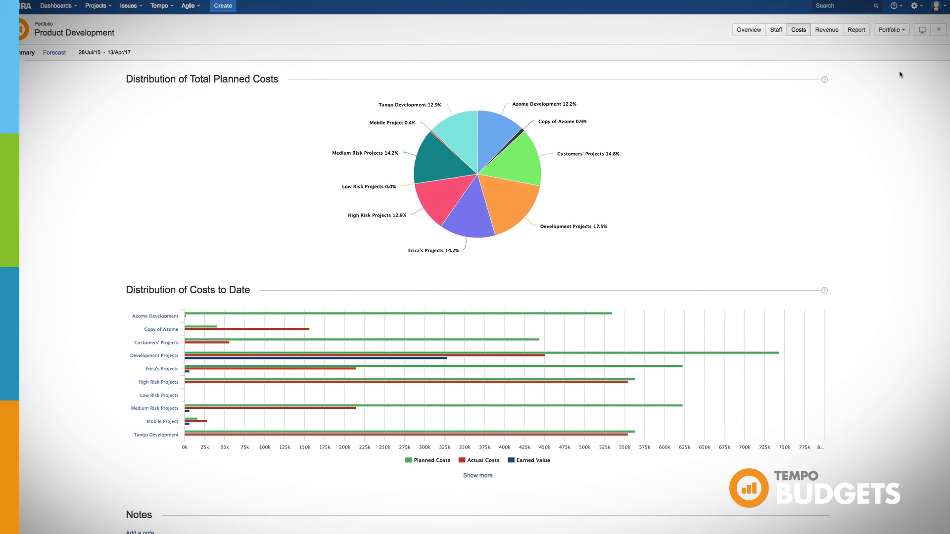
left_click(857, 29)
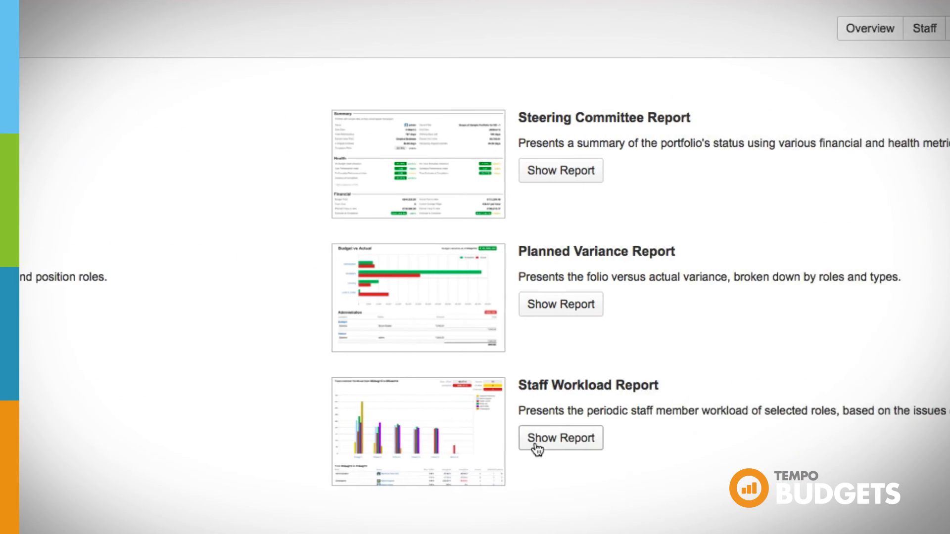
Open the Staff Workload Report, restrict roles to Designer, and browse monthly availability.
left_click(558, 437)
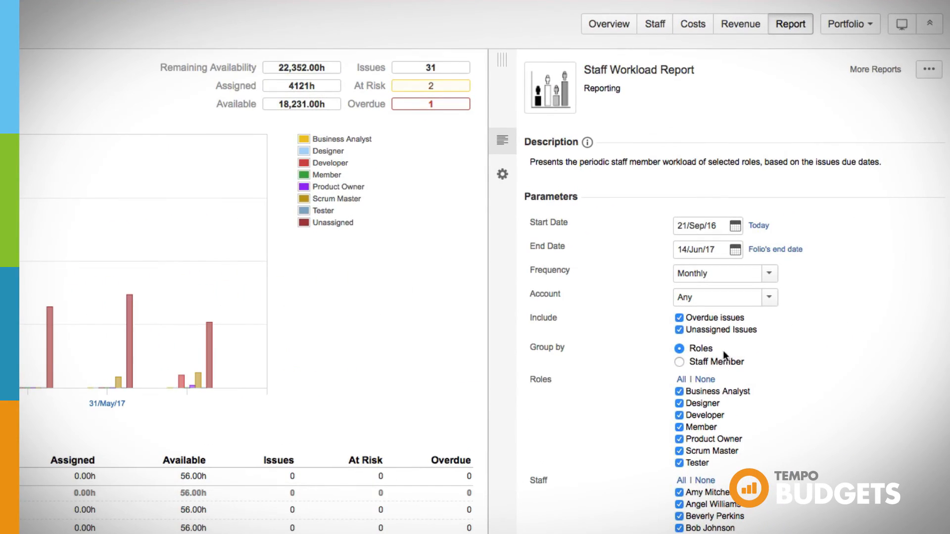
left_click(705, 379)
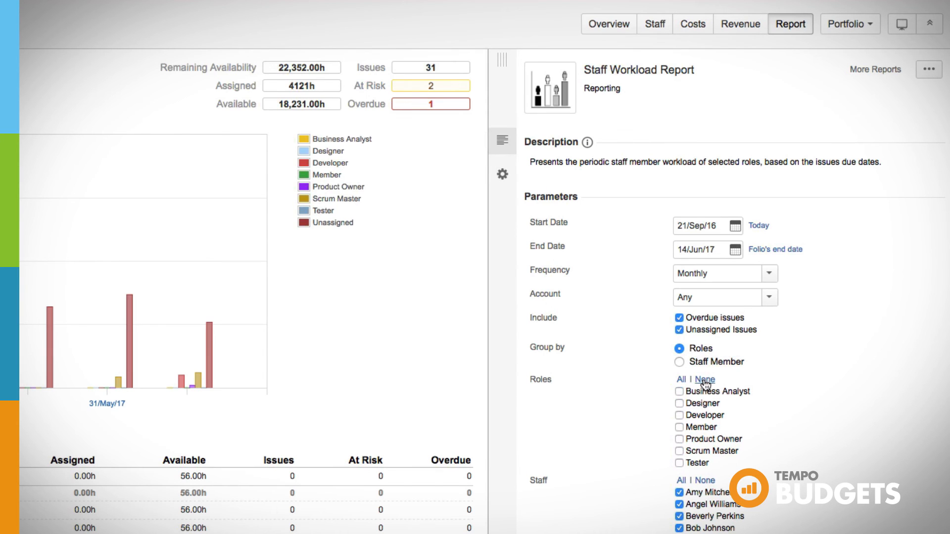
left_click(705, 379)
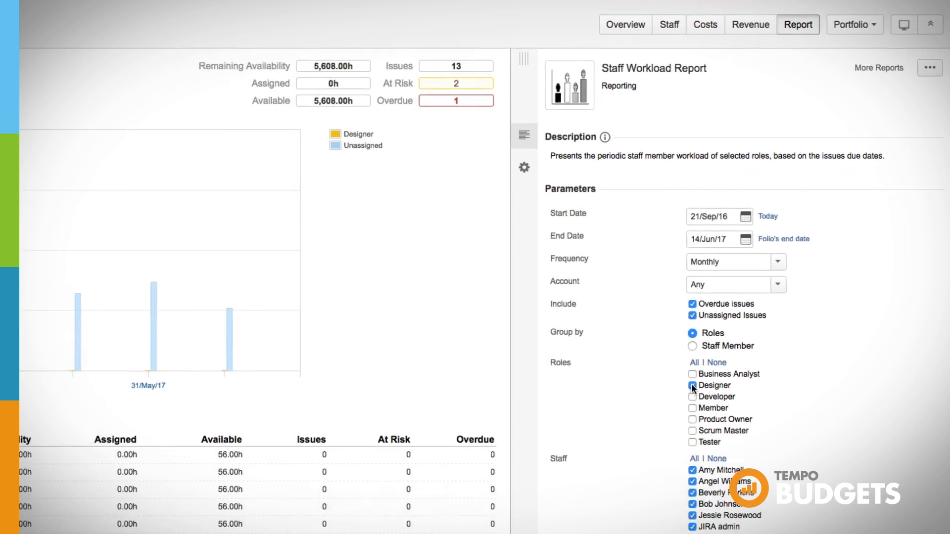
left_click(692, 385)
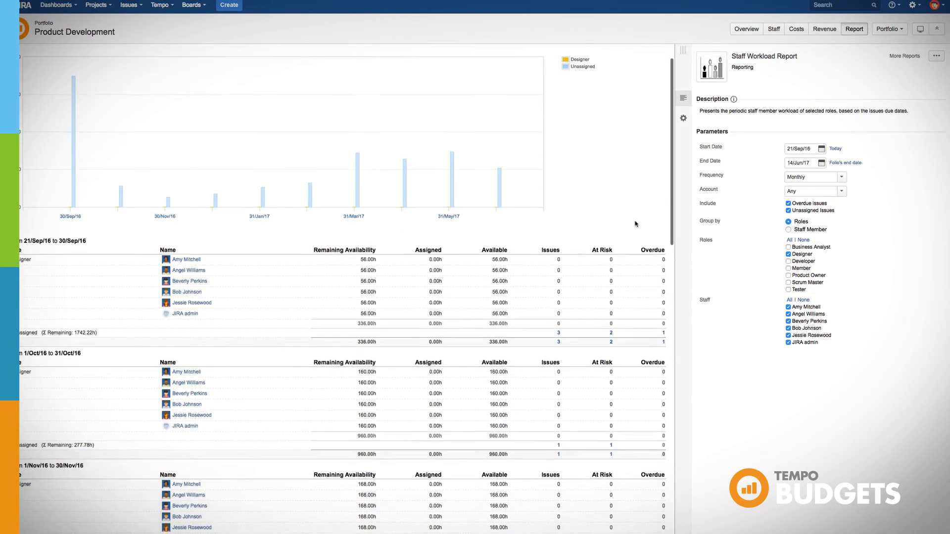
scroll("down", 3)
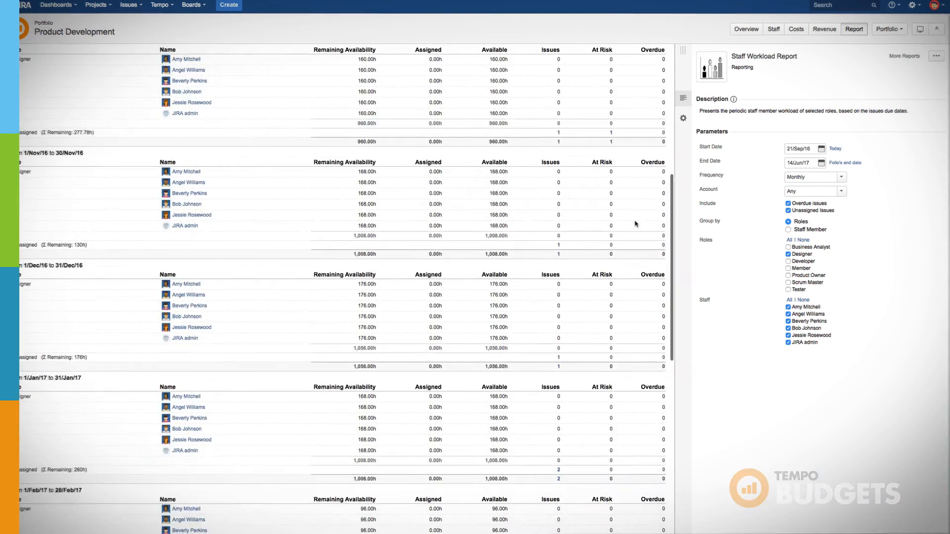